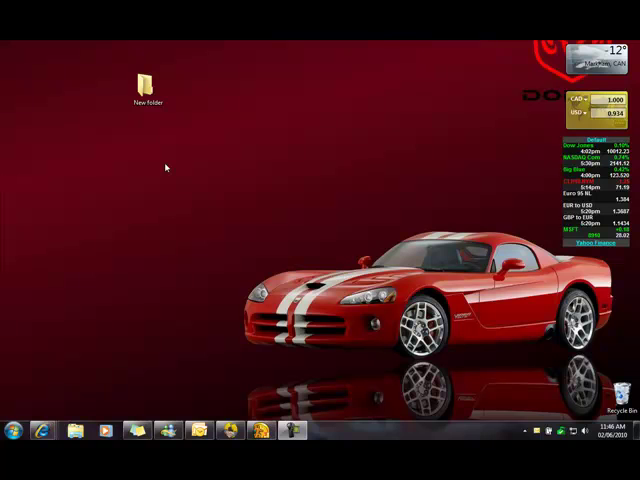
mouse_move(162, 156)
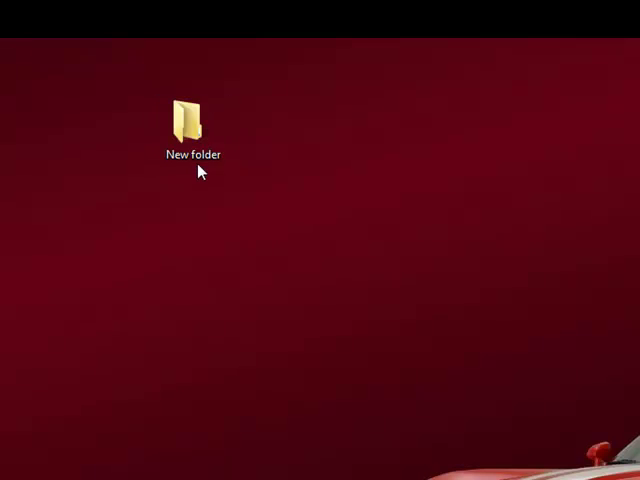
Step: Rename the New folder with an Alt+255 blank character so its label disappears
left_click(191, 120)
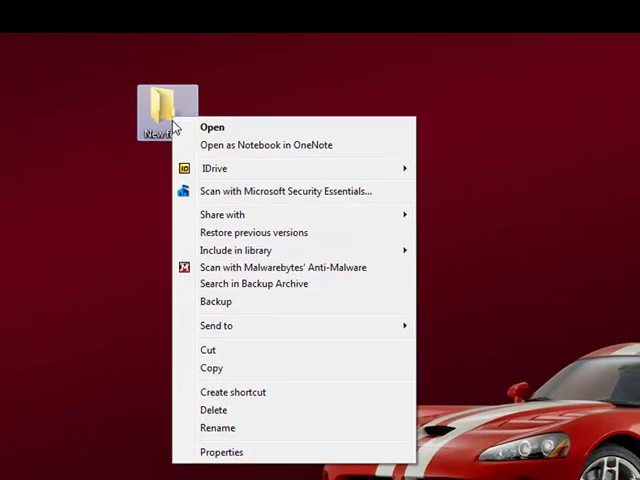
mouse_move(217, 427)
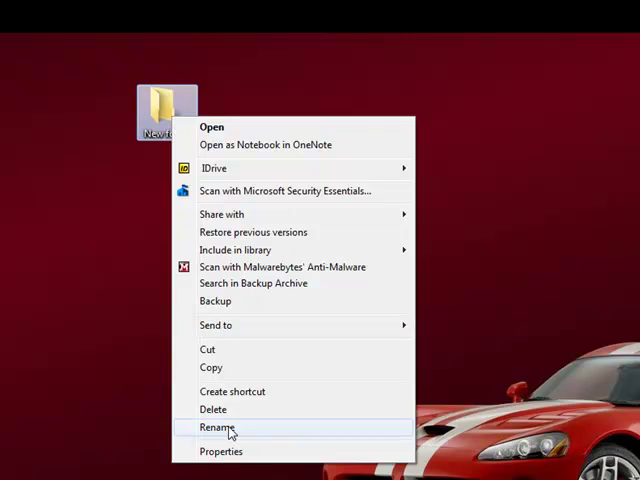
left_click(216, 427)
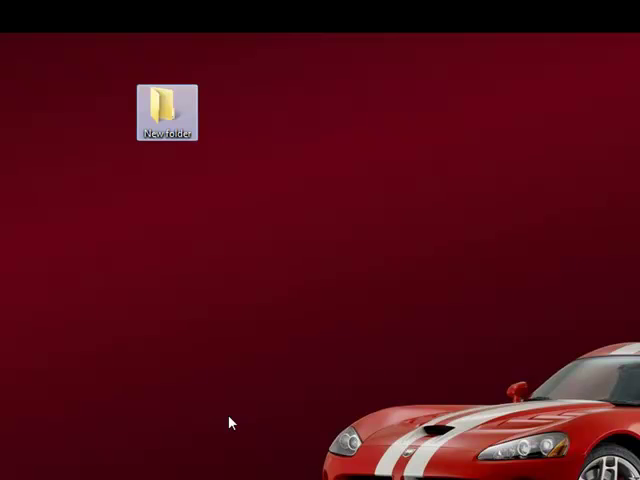
right_click(166, 110)
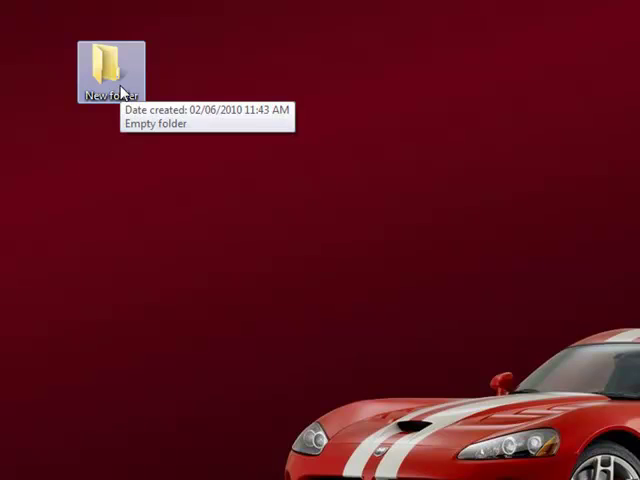
right_click(104, 68)
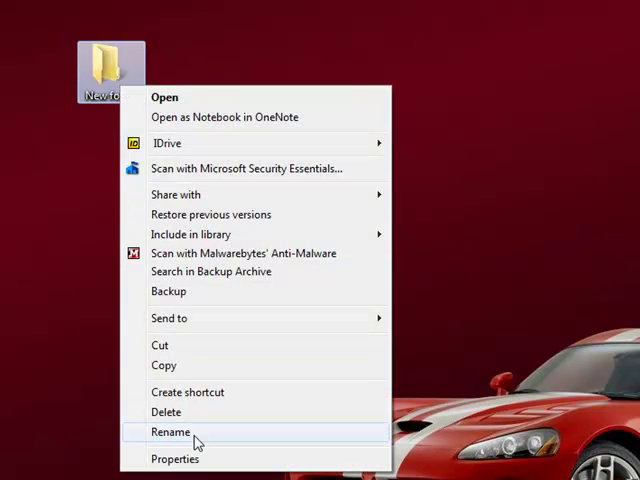
left_click(170, 432)
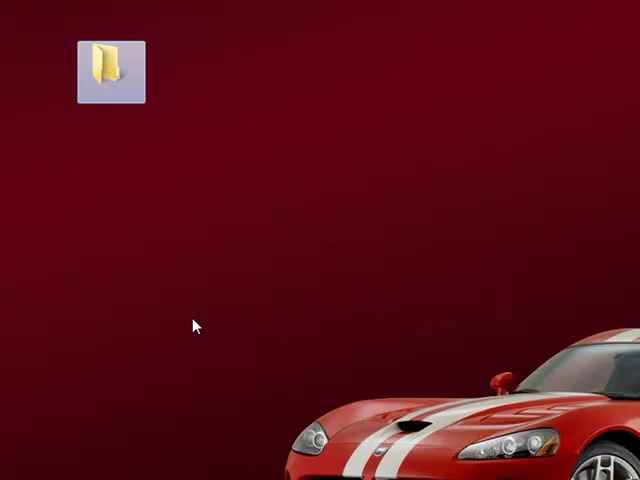
mouse_move(158, 170)
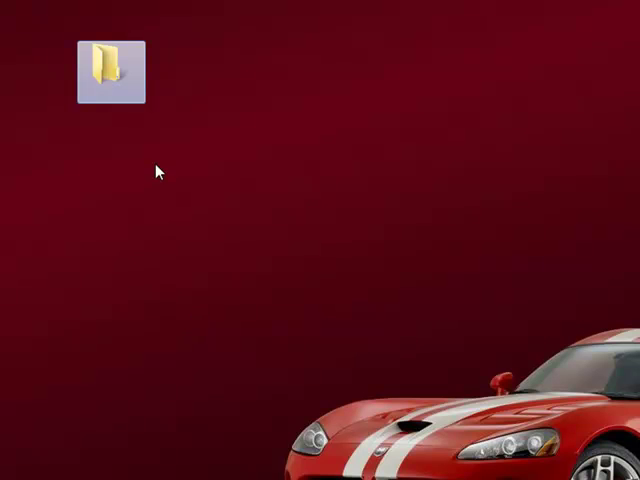
Step: Open the nameless folder's Properties at the Customize tab
right_click(110, 60)
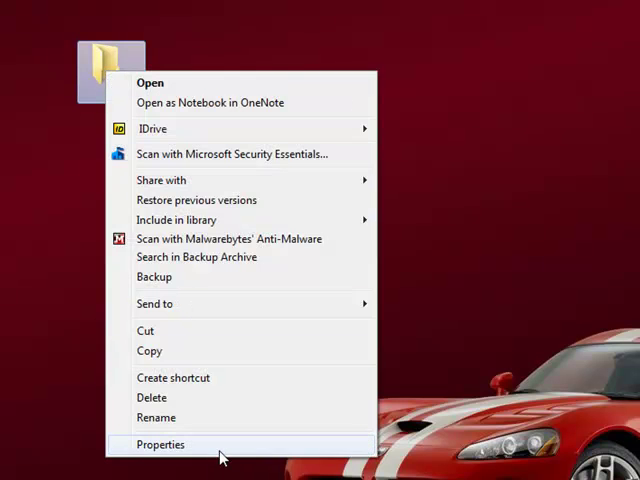
left_click(159, 444)
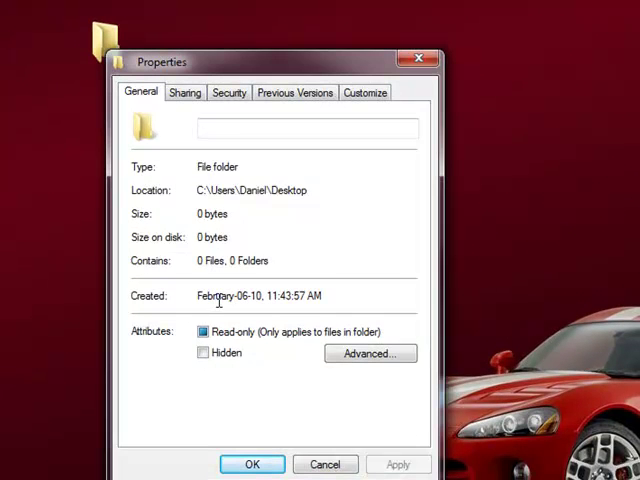
left_click(365, 92)
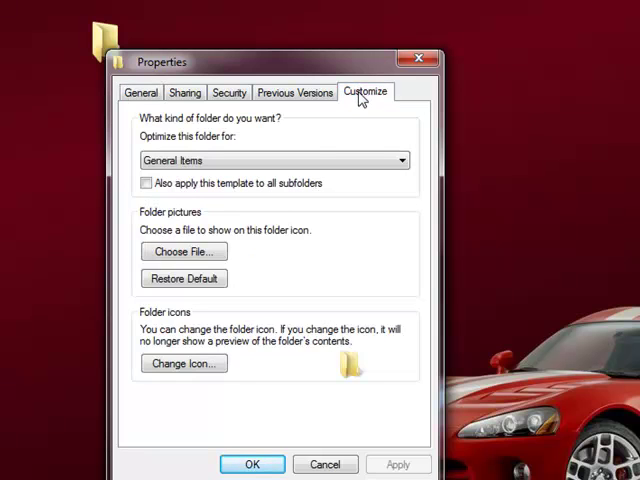
mouse_move(232, 370)
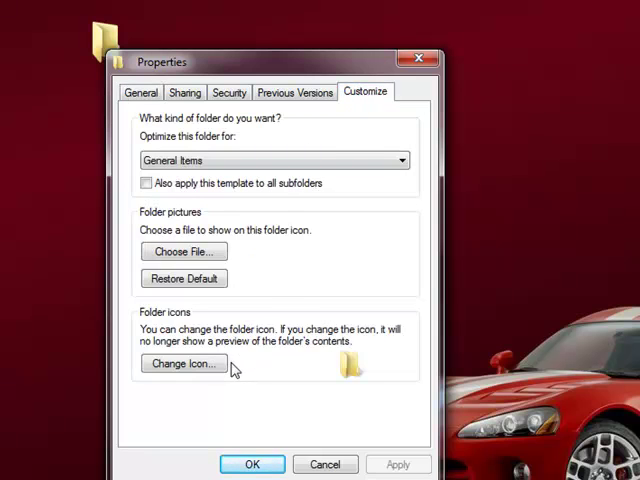
Step: Pick the blank SHELL32 icon under Change Icon and confirm it
left_click(184, 363)
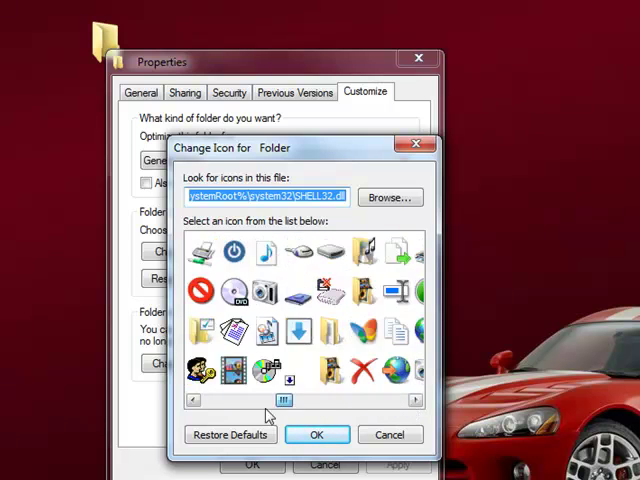
left_click(414, 402)
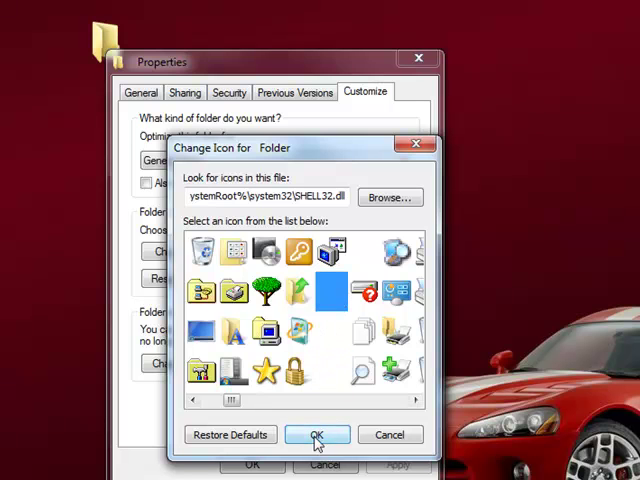
left_click(317, 435)
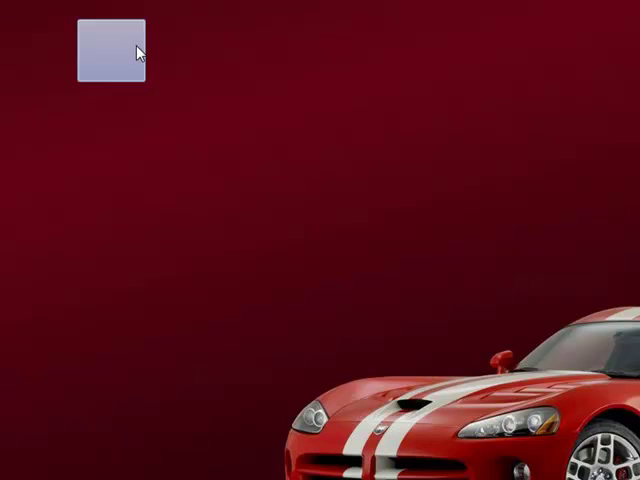
Step: Deselect the folder on the desktop so it no longer shows
double_click(110, 50)
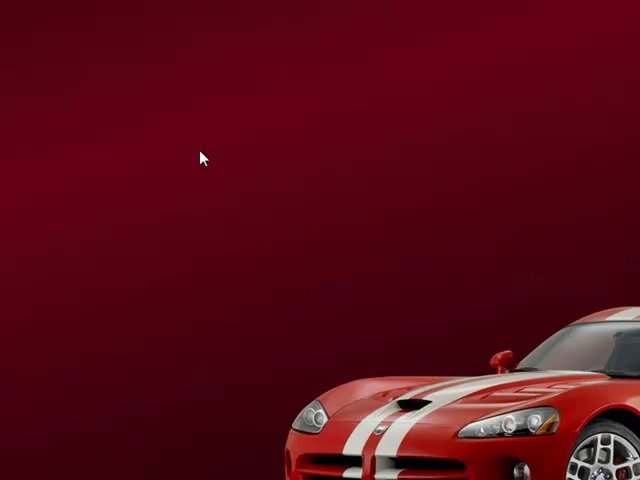
mouse_move(222, 175)
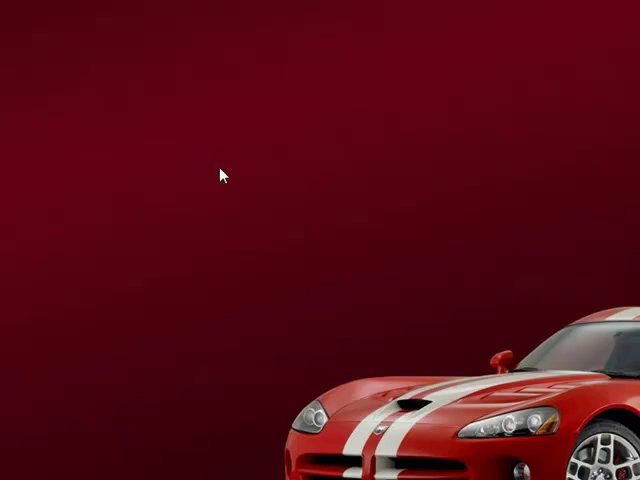